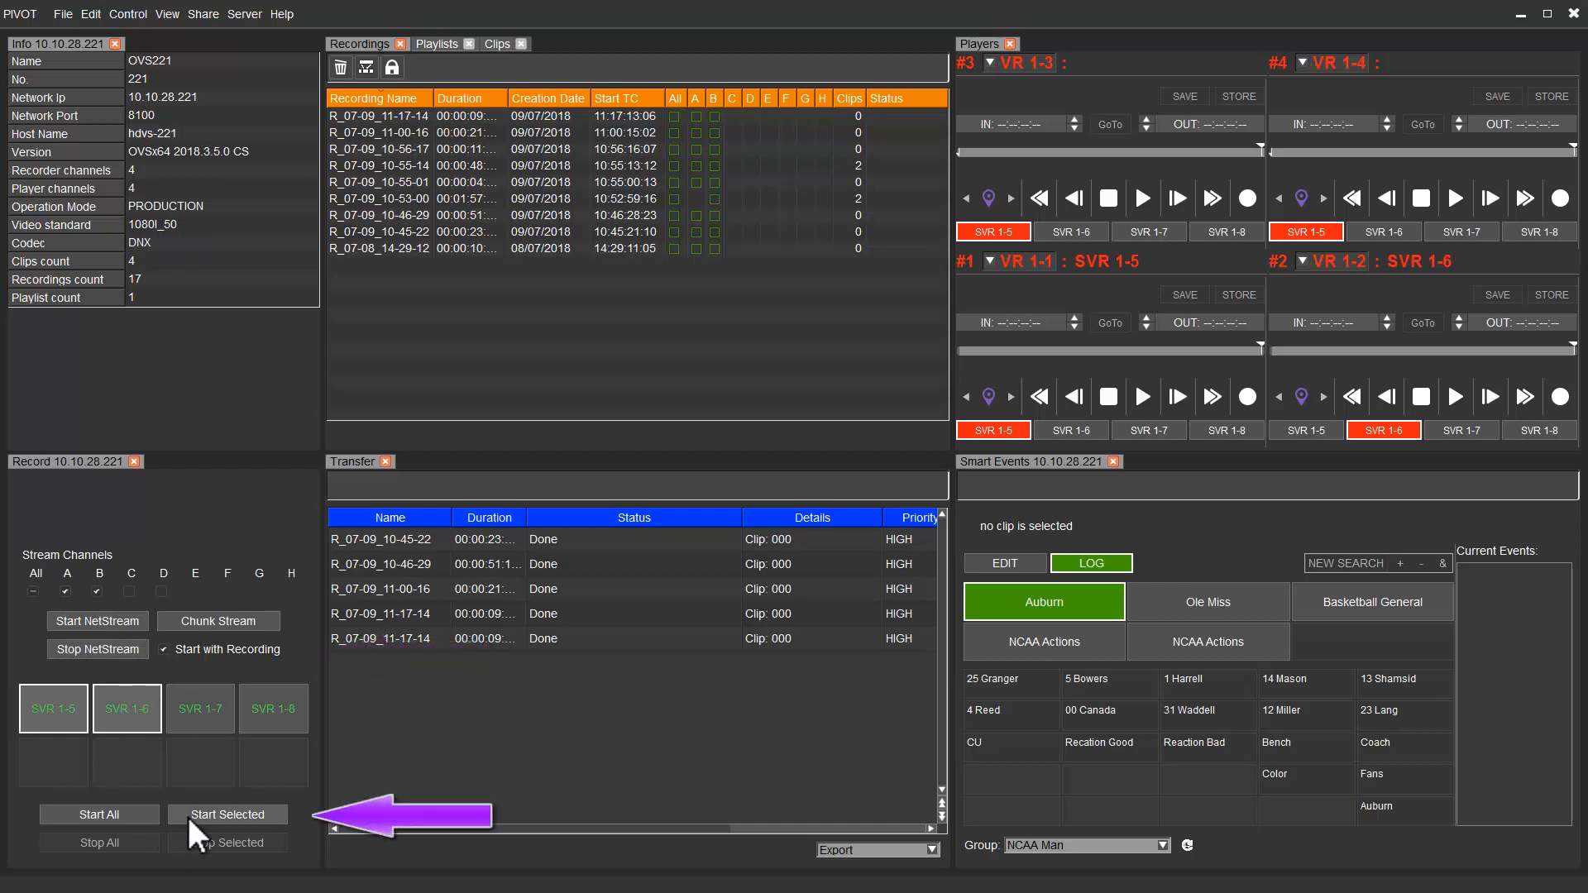
# Start recording on the selected channels SVR 1-5 and SVR 1-6
pyautogui.click(226, 814)
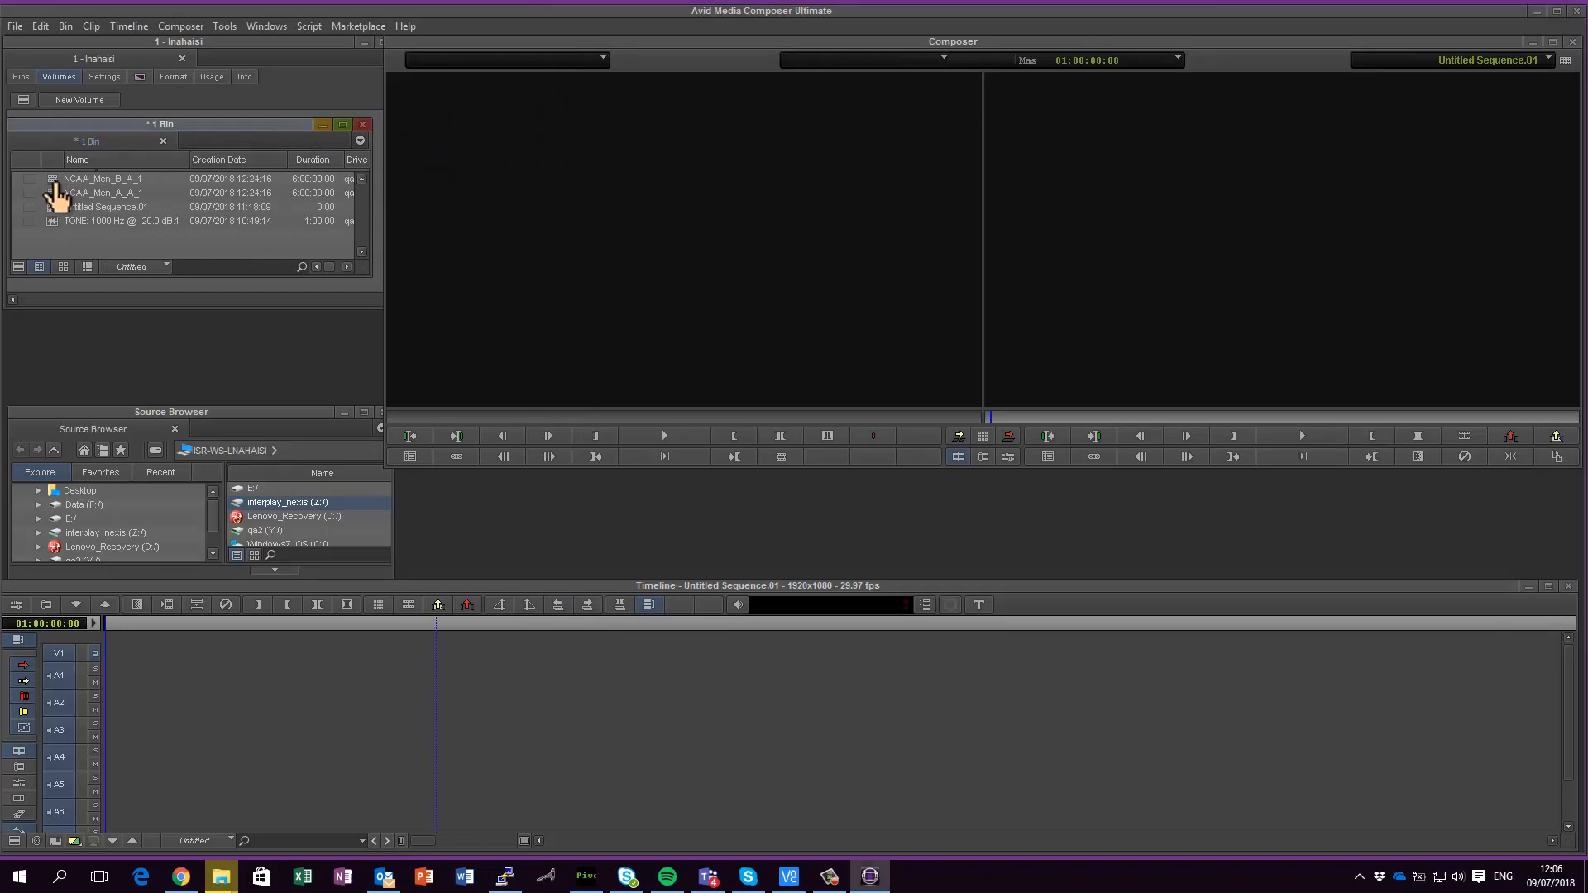
# Load the growing NCAA_Men_B_A_1 clip into the Source monitor
pyautogui.doubleClick(101, 193)
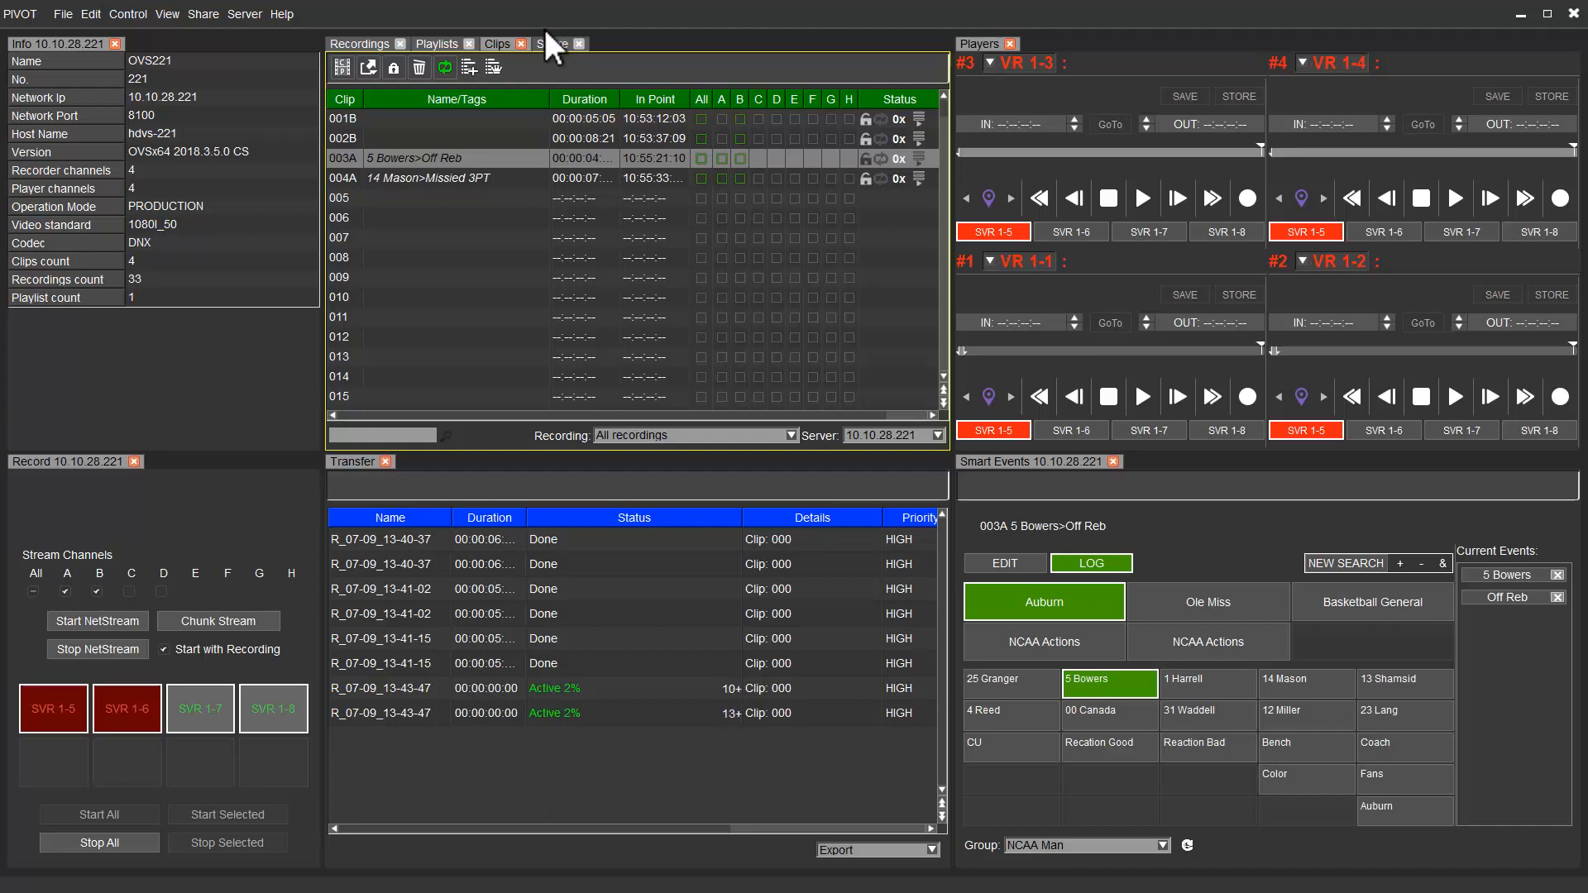
# Switch to PIVOT to view the clips logged during recording
pyautogui.click(550, 43)
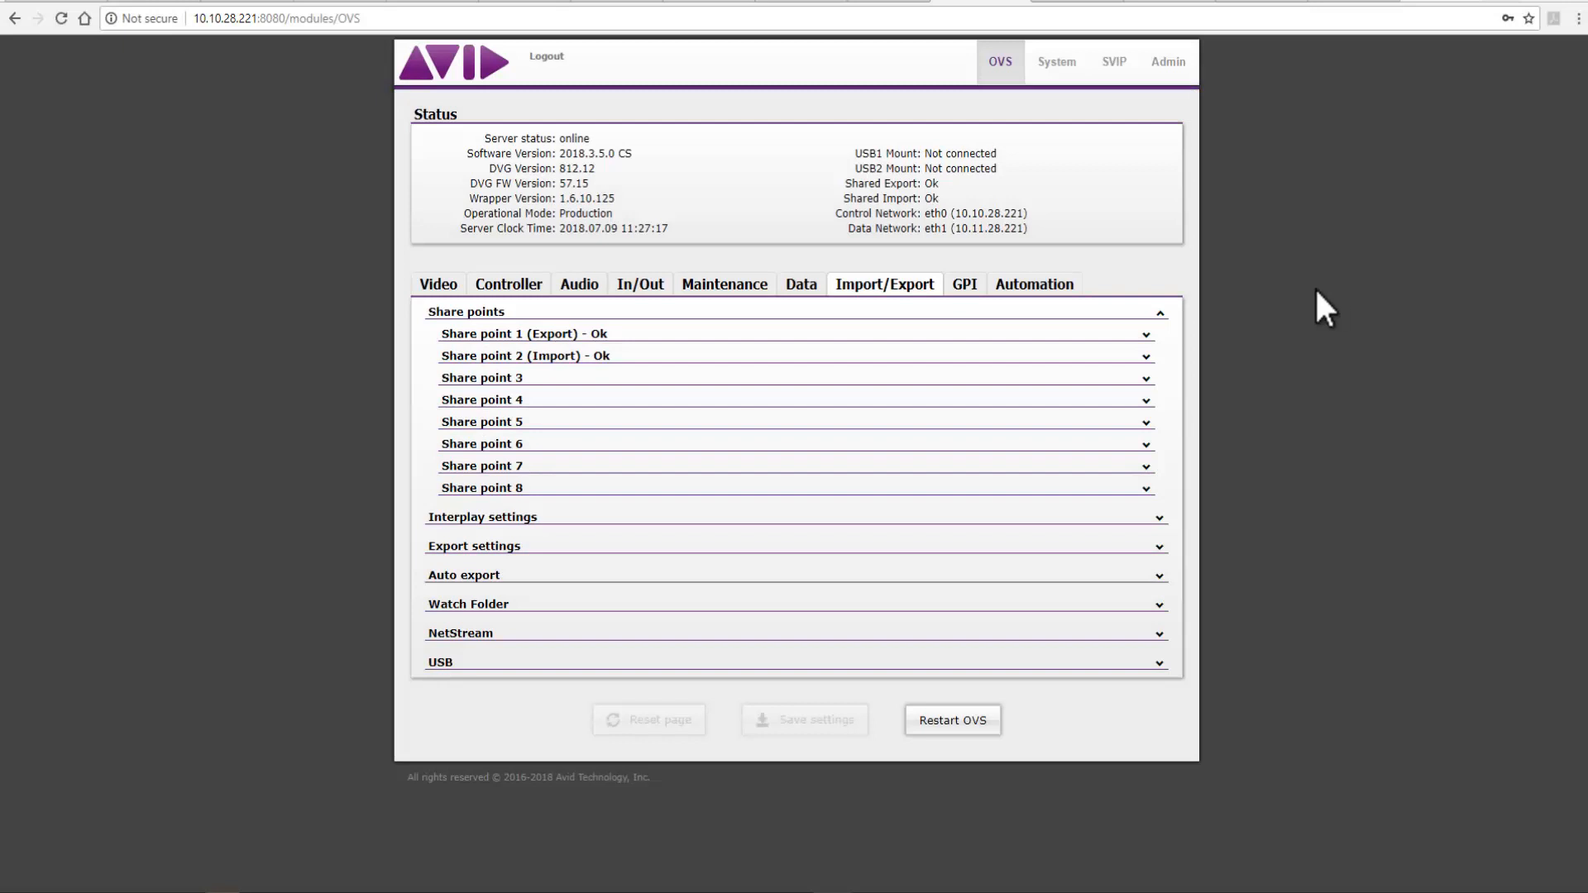
pyautogui.moveTo(1161, 349)
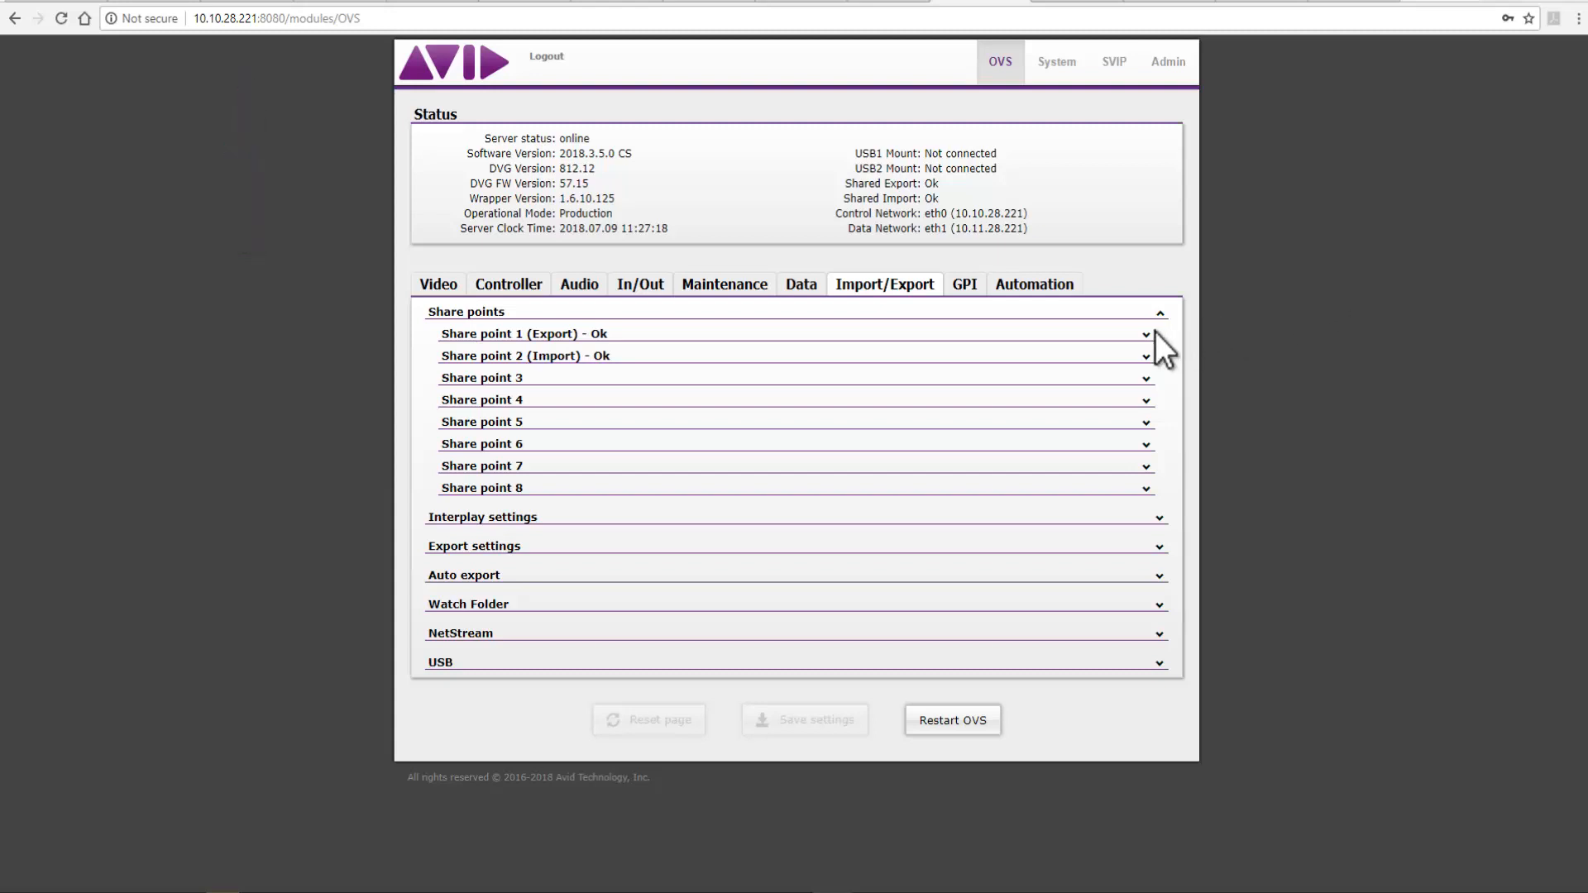
# Expand Share point 1 (Export) to reveal NexisPro host, qa2 folder, AVIDFOS filesystem
pyautogui.click(1145, 334)
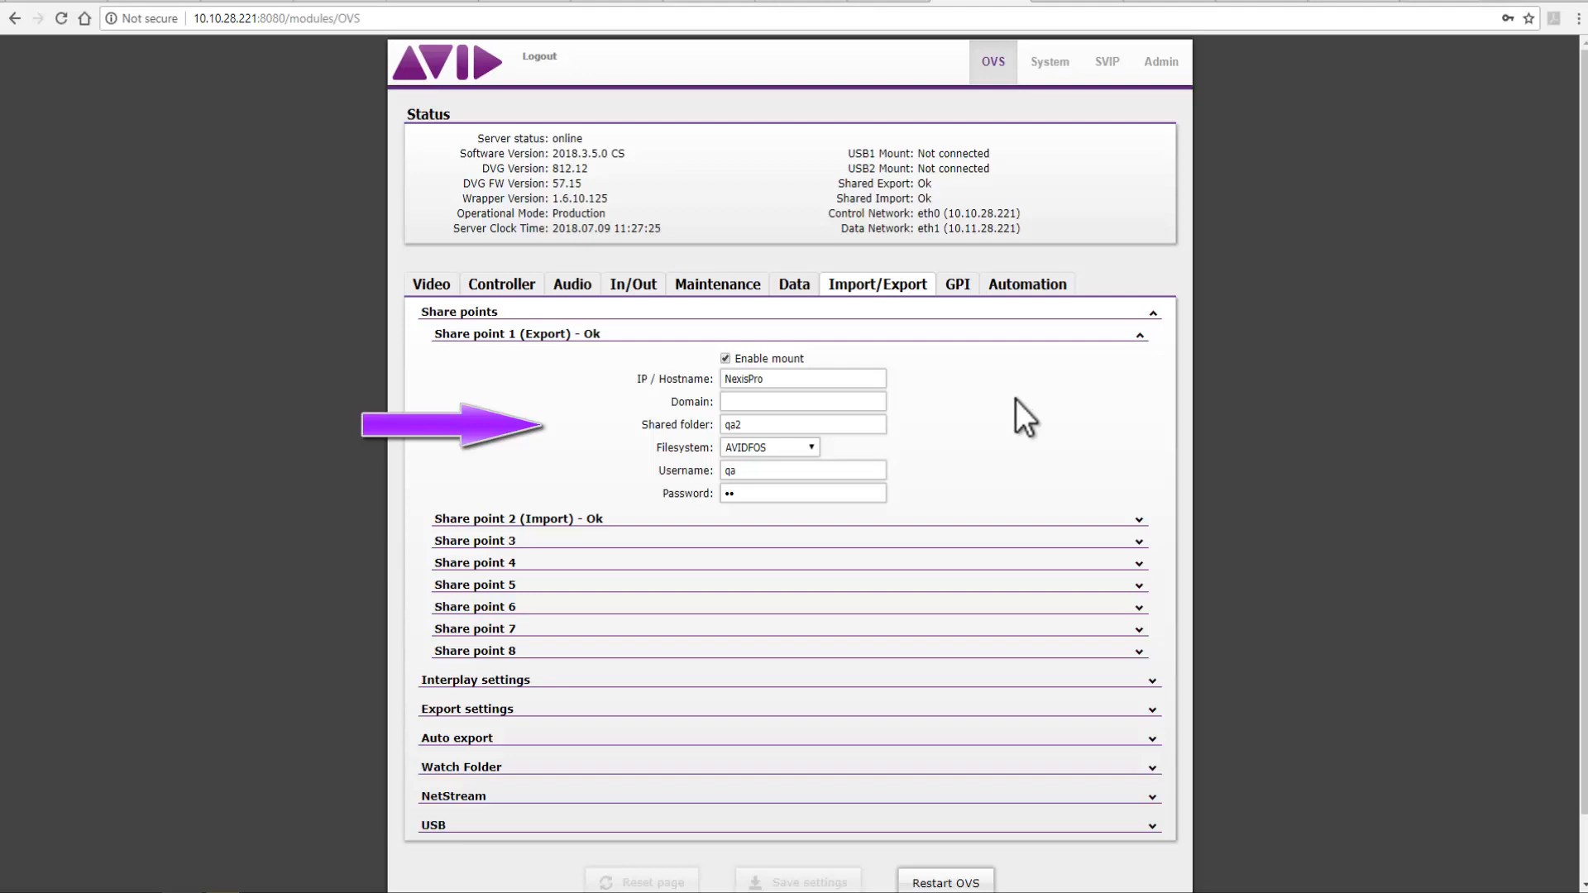
pyautogui.moveTo(1020, 425)
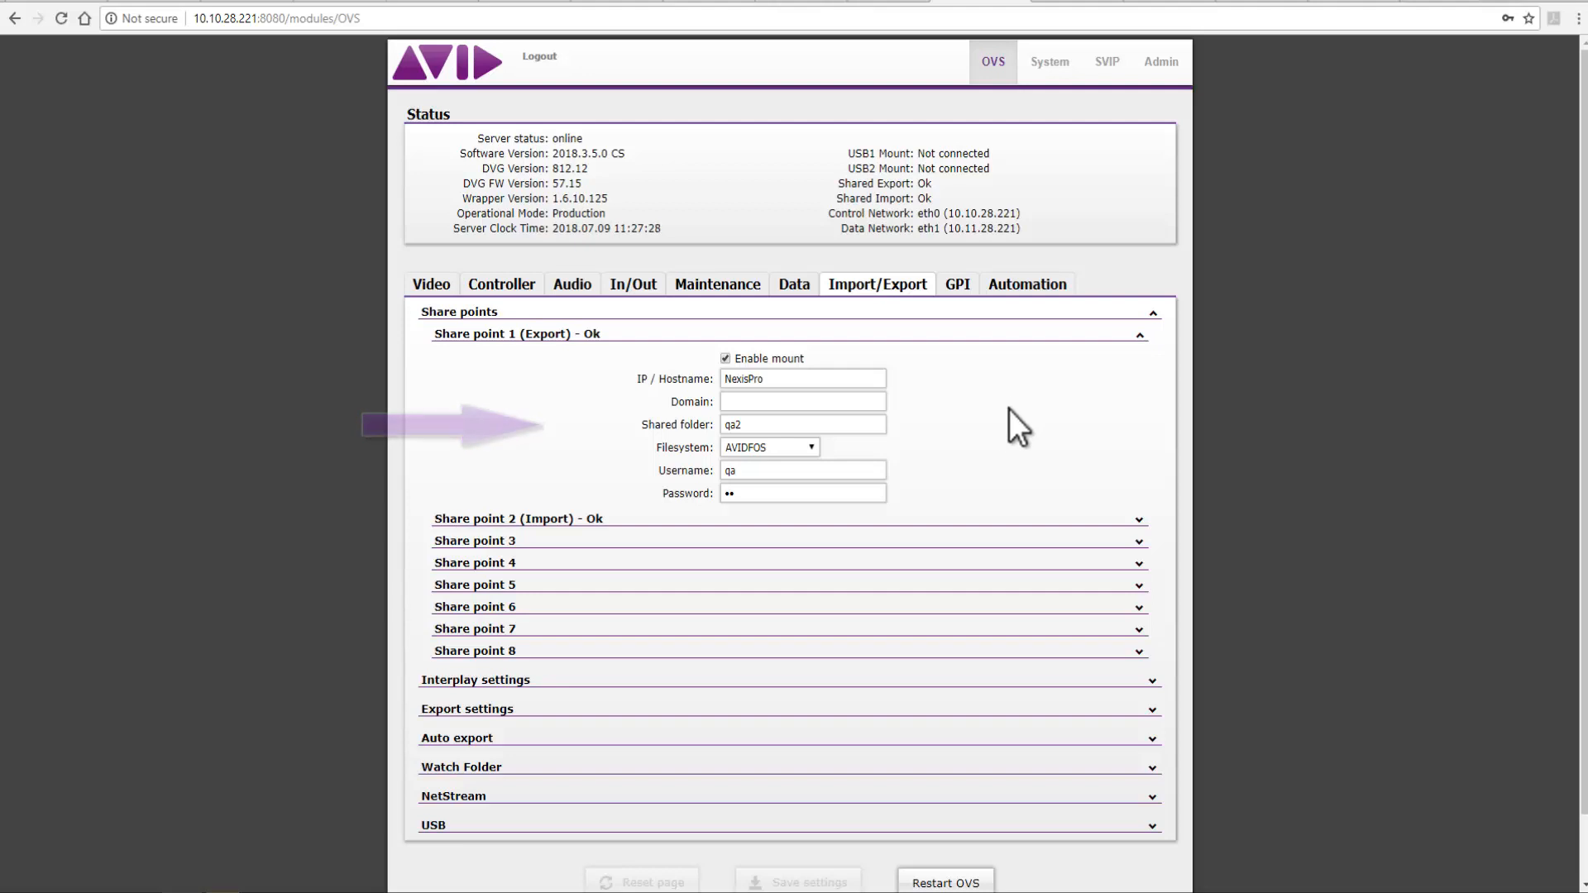
# Scroll down to the NetStream section showing Video Inputs 1 and 2 enabled
pyautogui.scroll(-3)
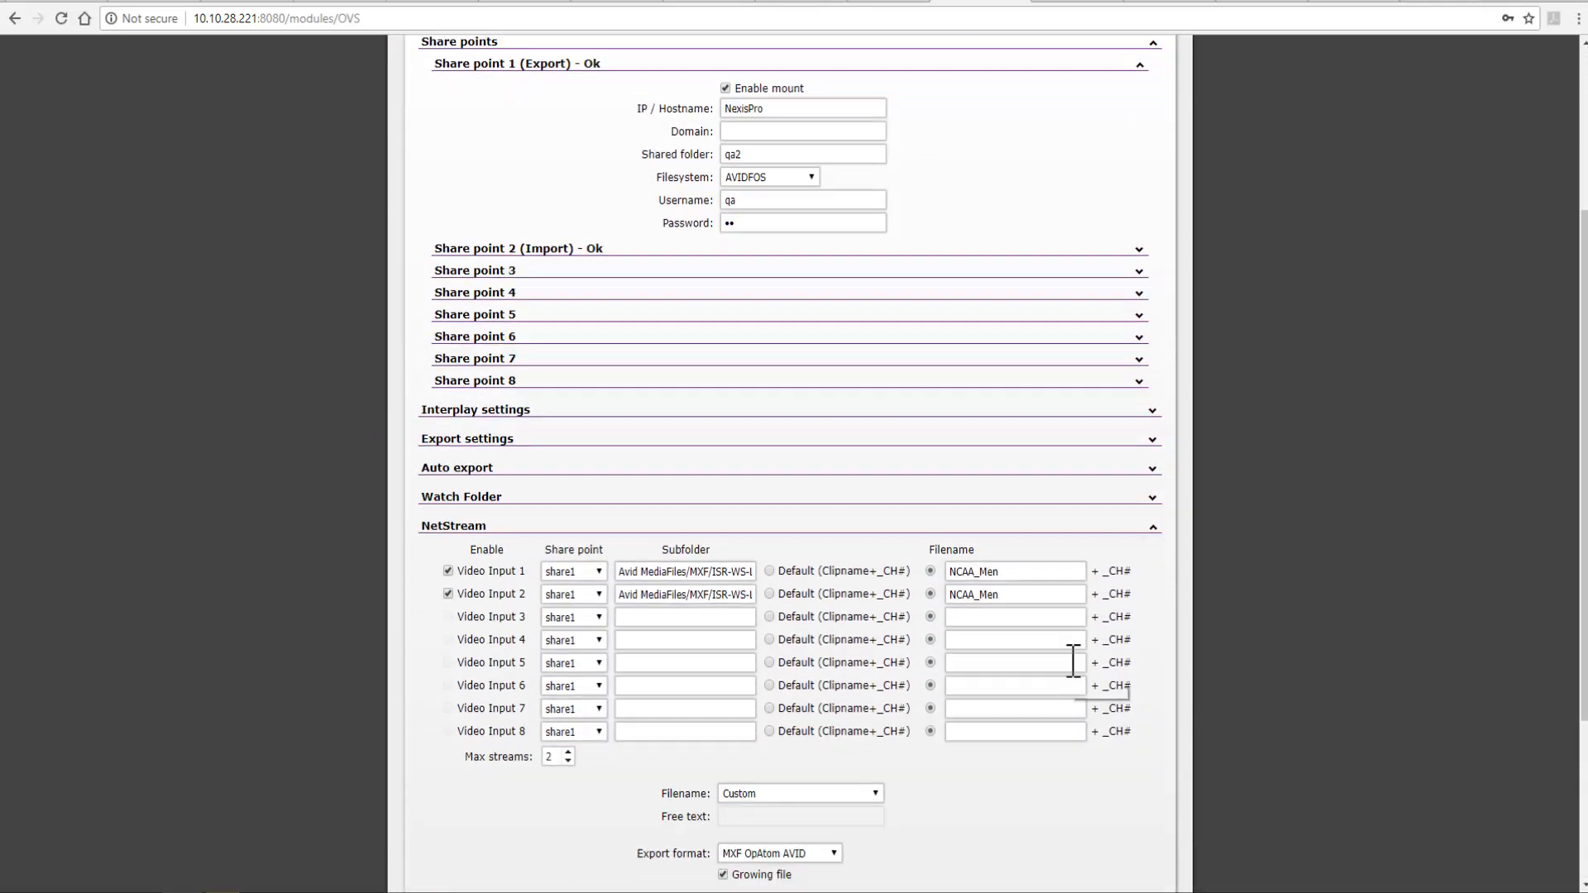
pyautogui.scroll(-3)
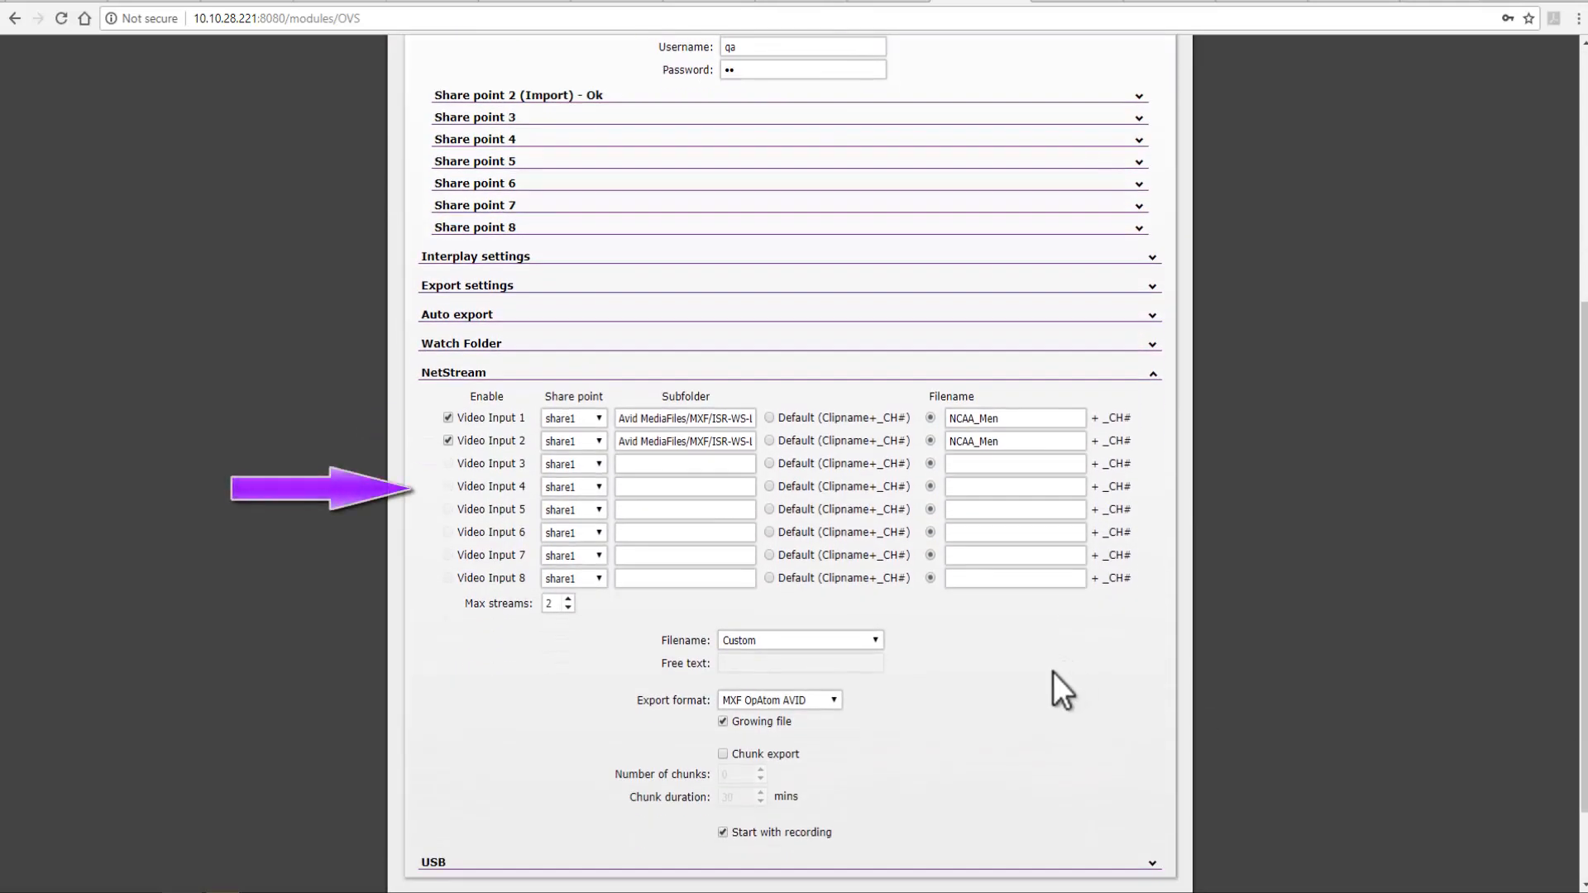